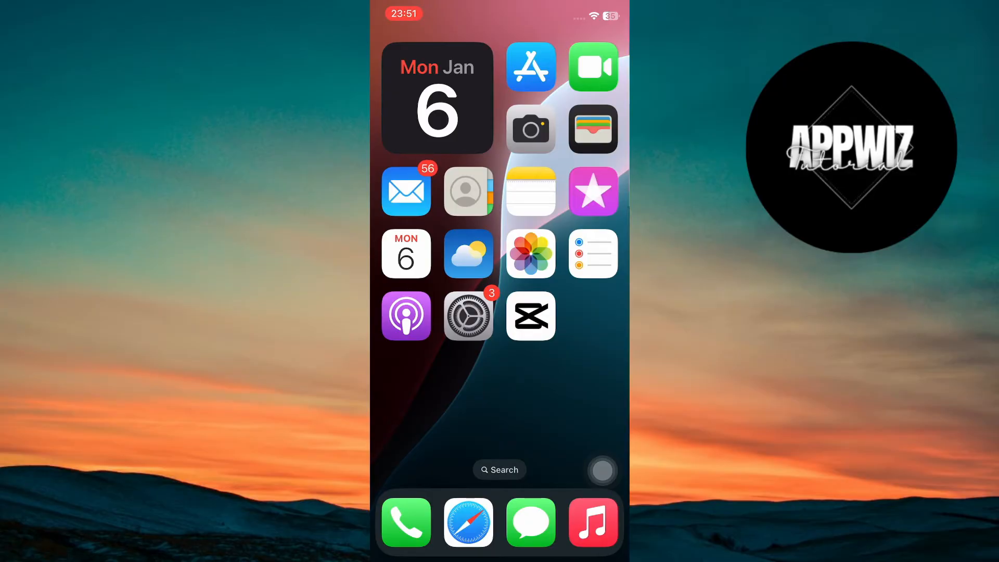
Step: Create a new CapCut project with the masked-man video picked from Recents
left_click(531, 316)
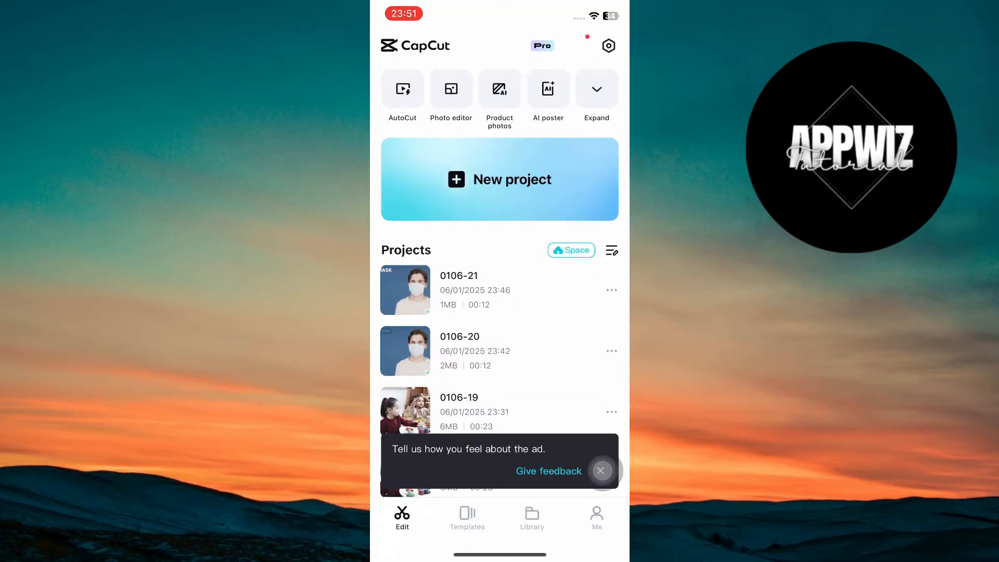
left_click(499, 179)
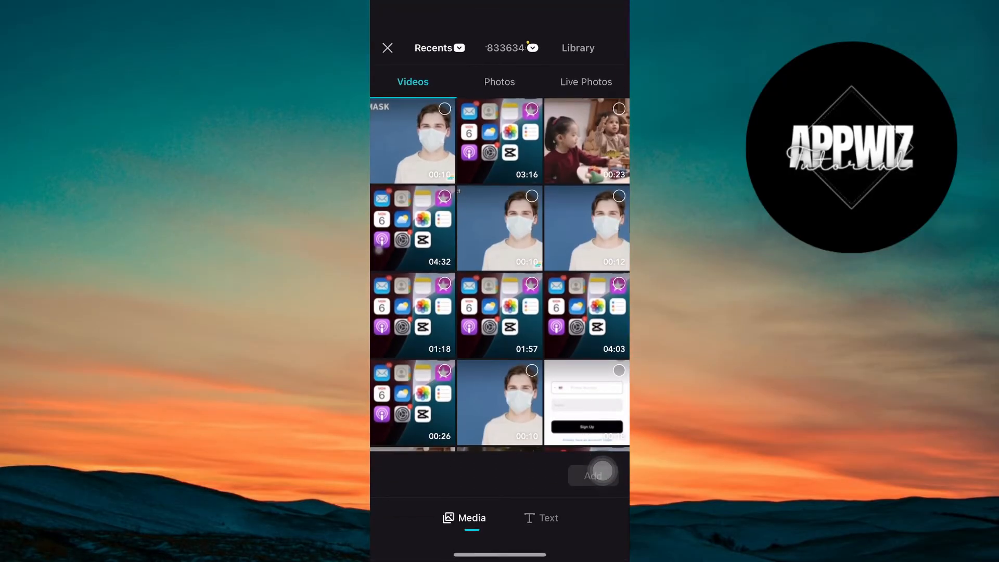
left_click(592, 476)
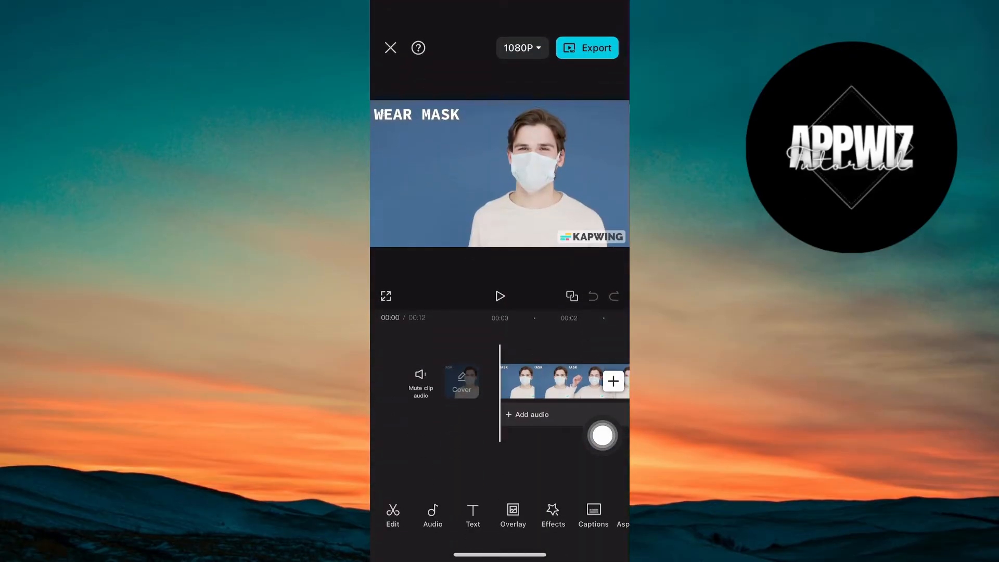
Step: Select the 12-second clip on the timeline and scroll the toolbar toward Duplicate and Overlay
left_click(393, 515)
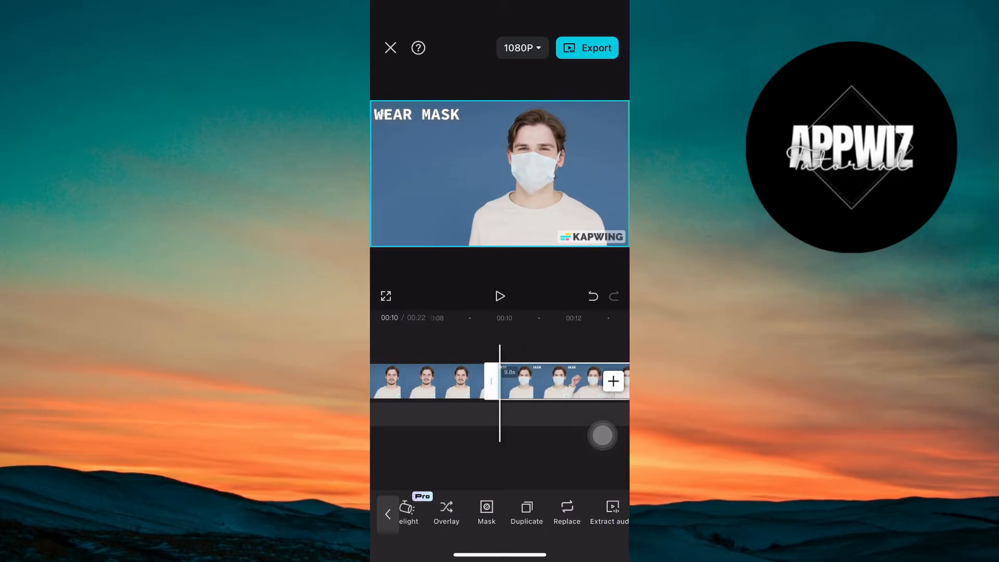
scroll("left", 3)
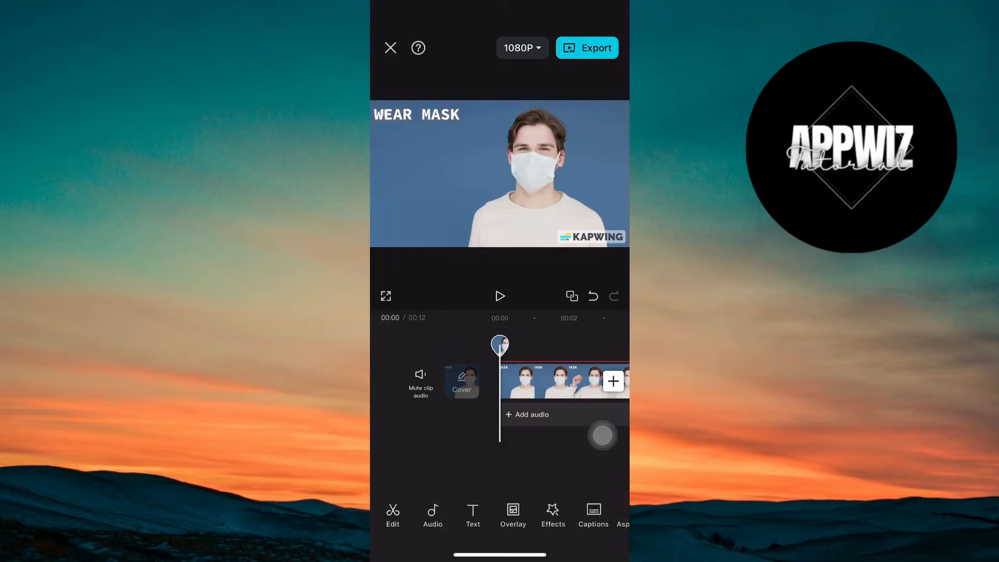
Step: Apply a Rectangle mask to the overlay clip covering the WEAR MASK text
left_click(564, 381)
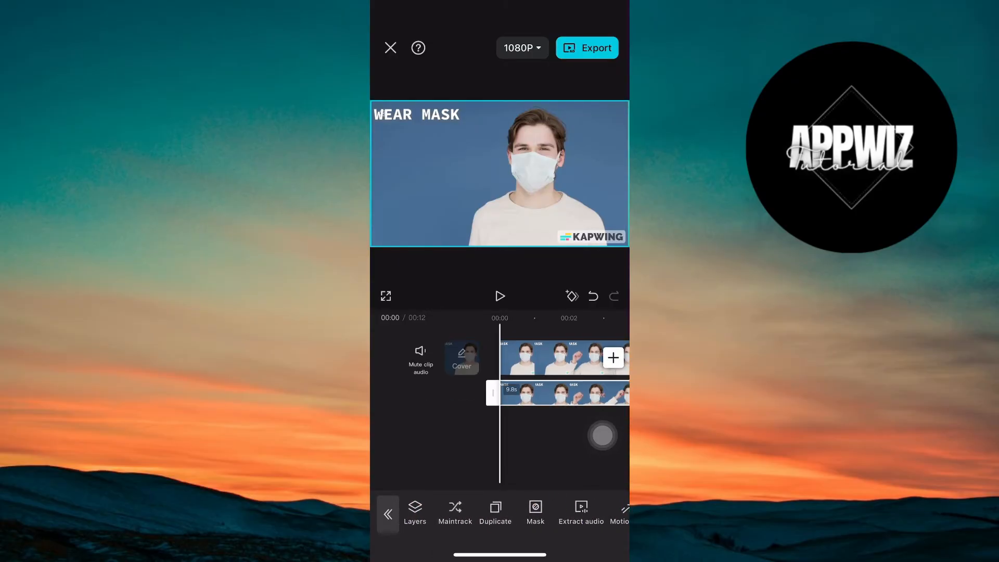
left_click(534, 513)
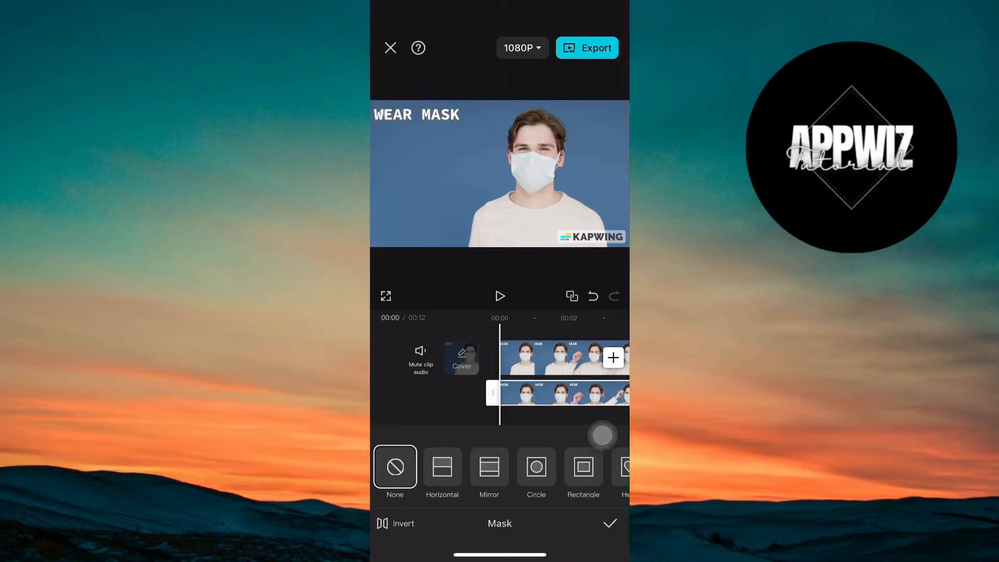
left_click(581, 467)
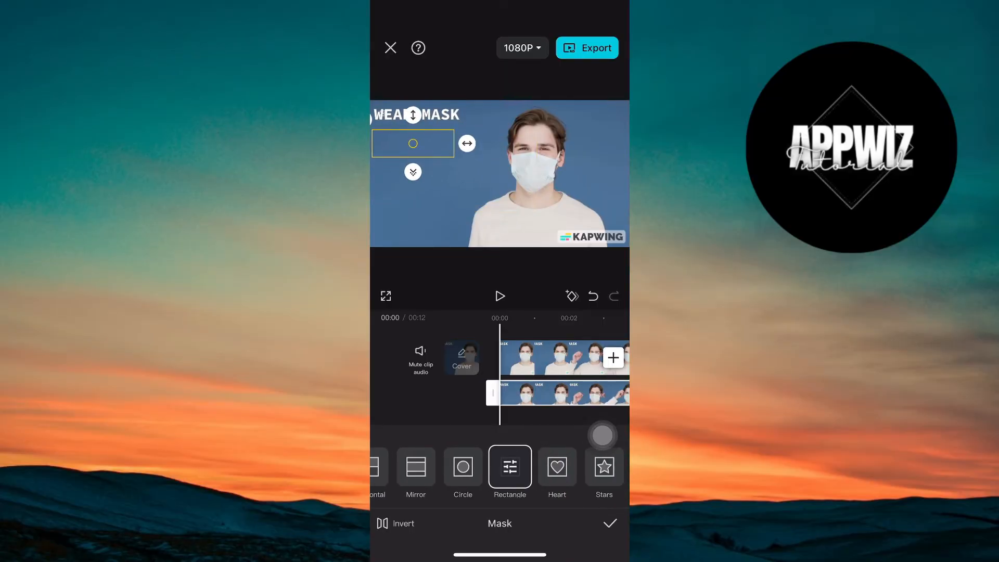
left_click(608, 523)
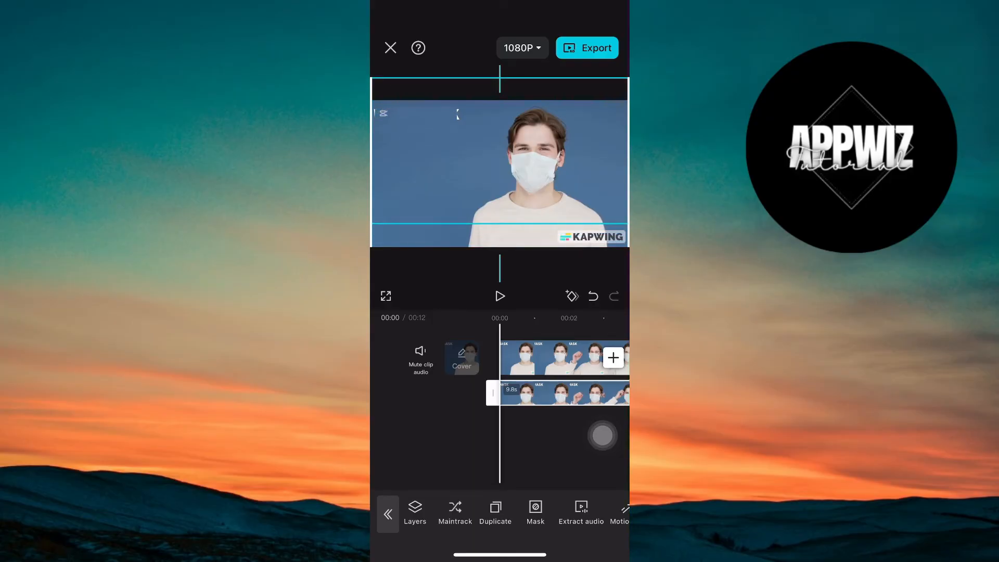
Step: Set the rectangle mask's Feather to about 21 so its edges blend softly
left_click(535, 512)
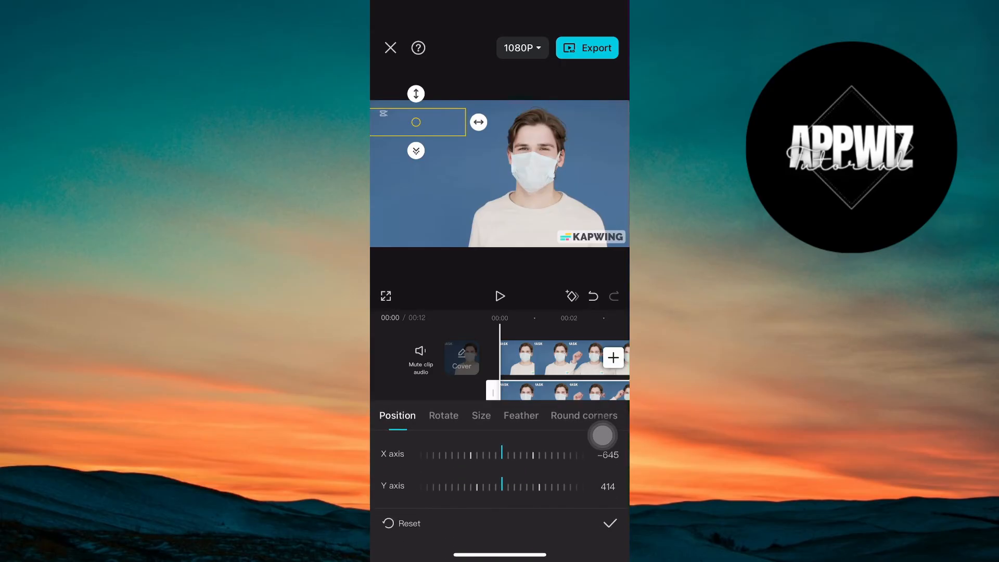
left_click(520, 415)
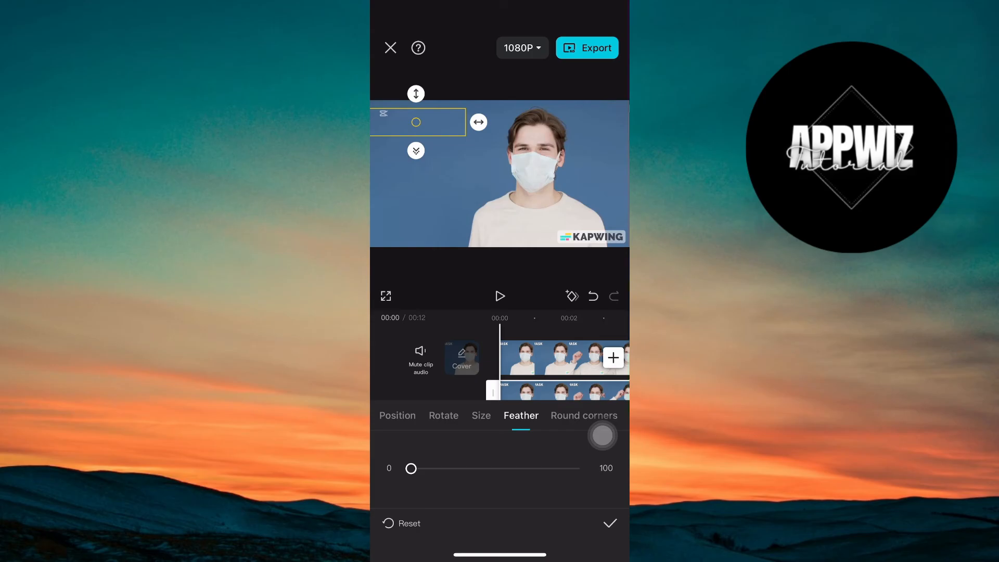
left_click_drag(411, 469, 447, 468)
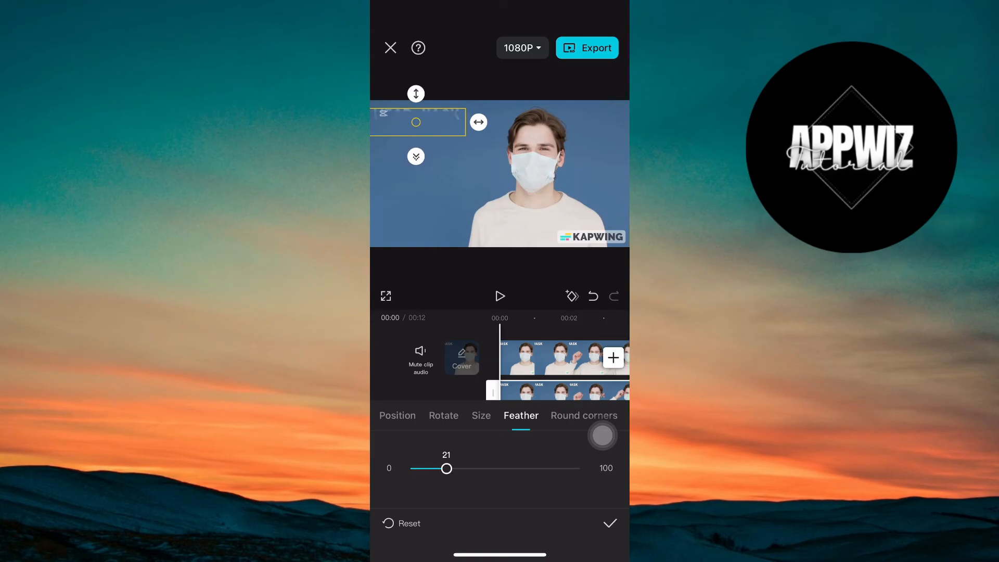
left_click_drag(448, 469, 434, 468)
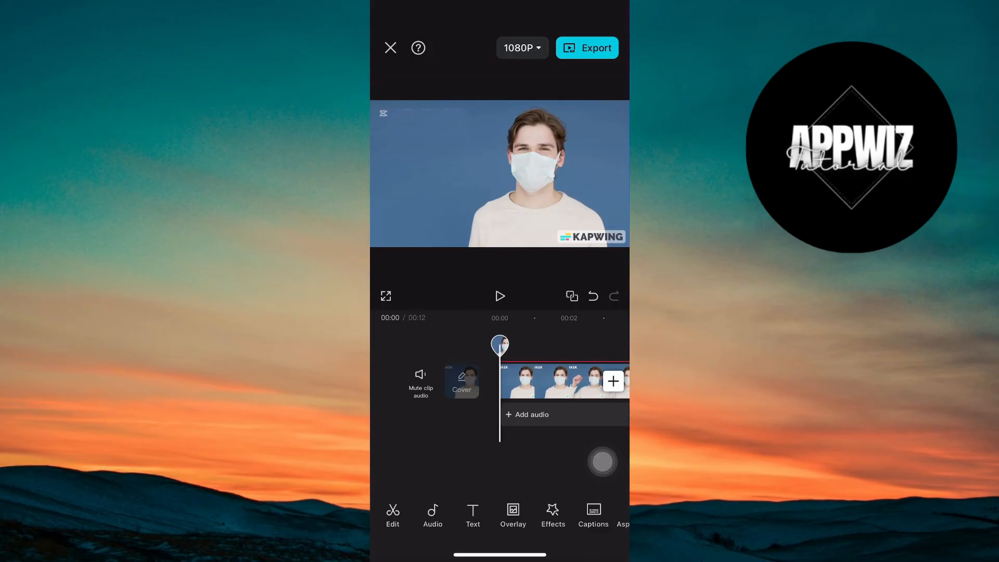
left_click(500, 295)
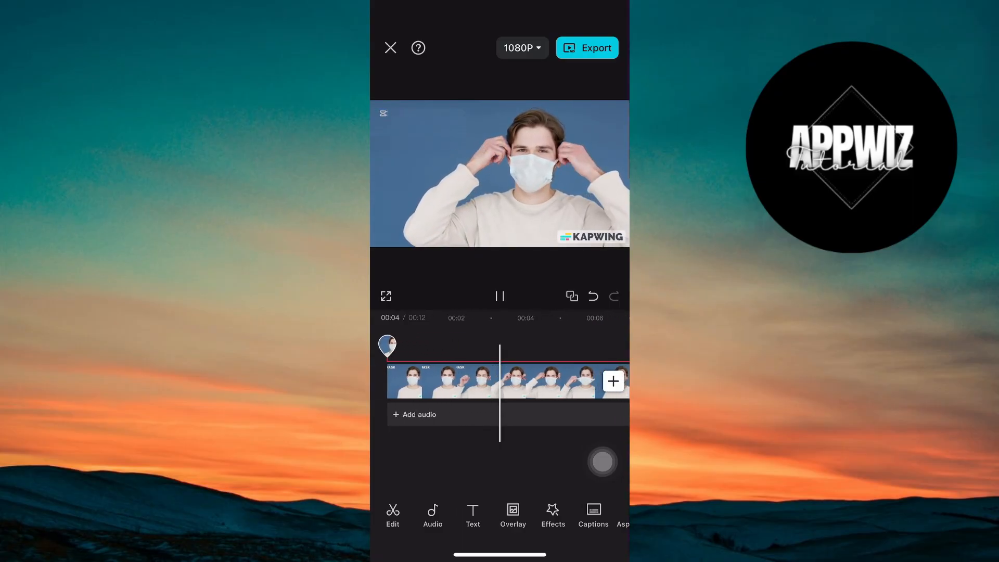
left_click(498, 294)
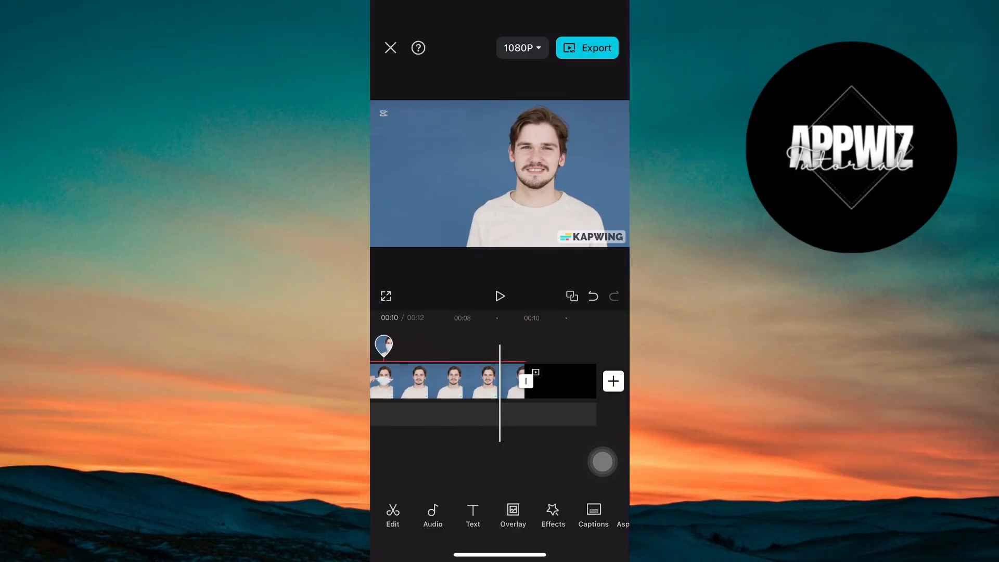